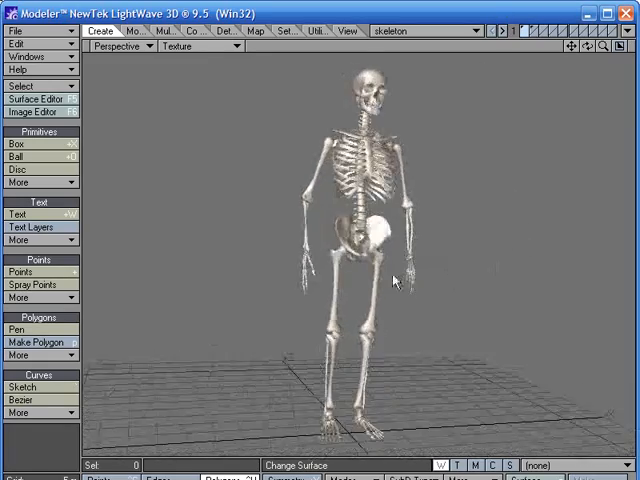
Rotate the skeleton model in the perspective viewport.
left_click_drag(395, 280, 320, 300)
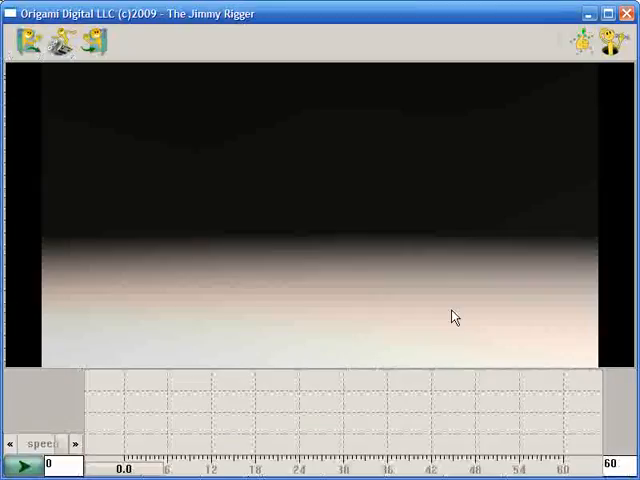
Return to LightWave Modeler to view the skeleton encased in torso and limb boxes.
left_click(30, 44)
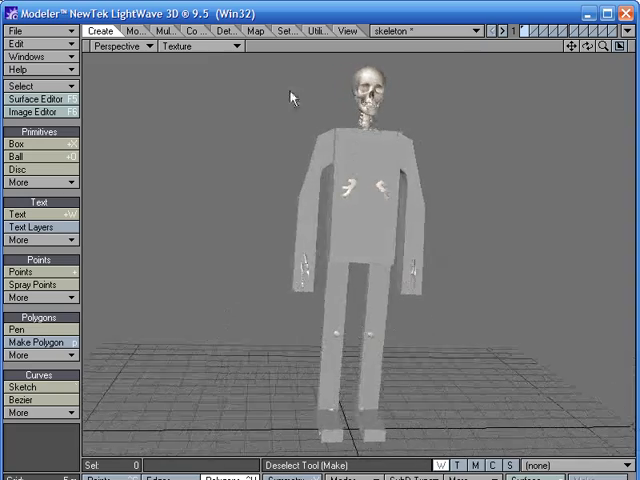
Send the box-wrapped skeleton object over to Jimmy Rigger for rigging.
left_click(225, 47)
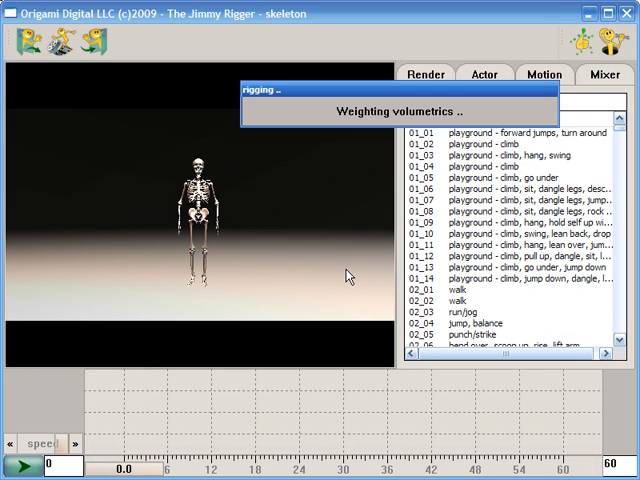
mouse_move(322, 231)
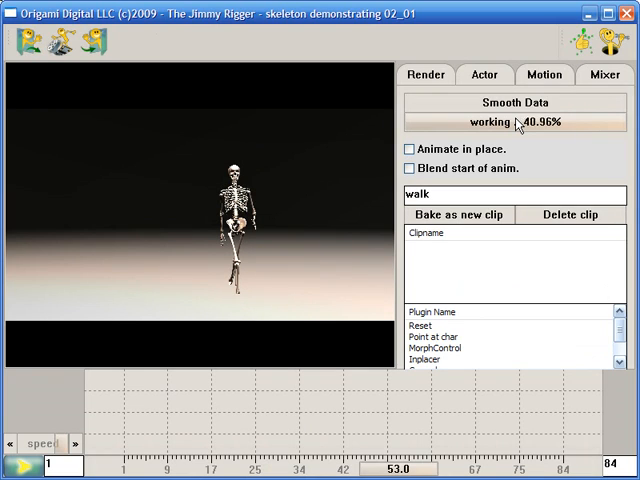
Smooth the 02_01 walk motion data and show the motion clip list.
left_click(482, 74)
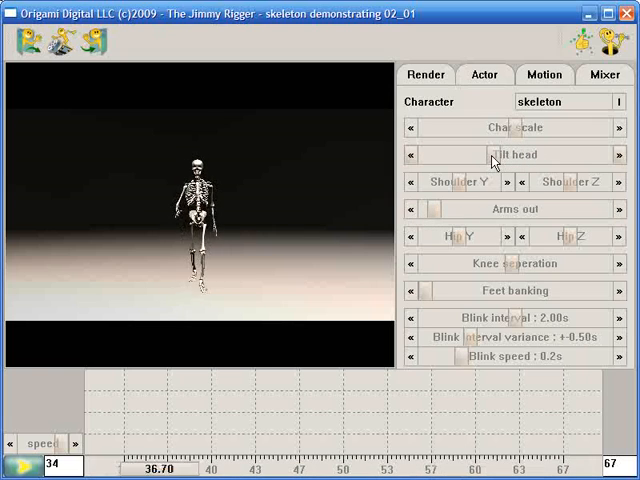
left_click(542, 74)
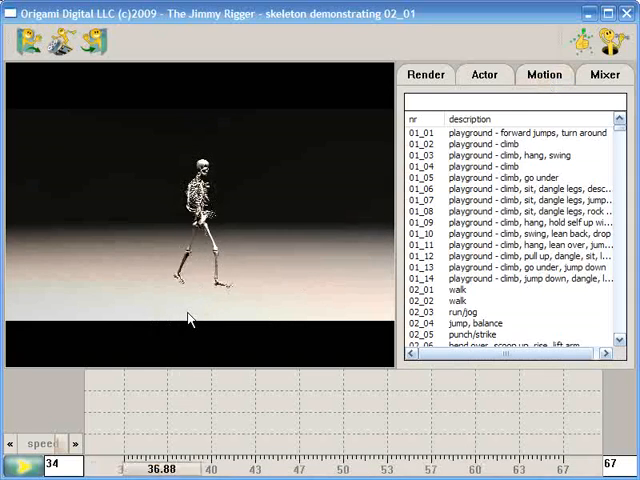
Add the 17_10 boxing and 40_11 wait-for-bus motions after the walk.
type("box")
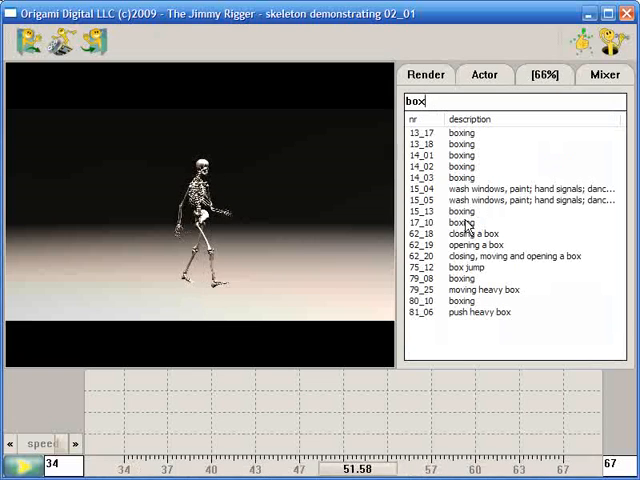
left_click(465, 222)
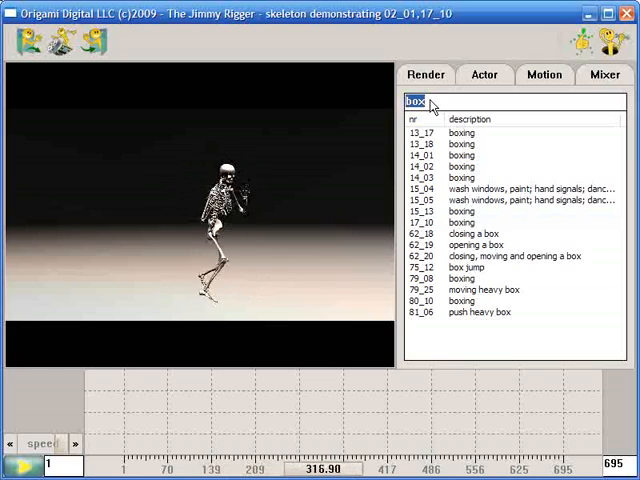
type("bus")
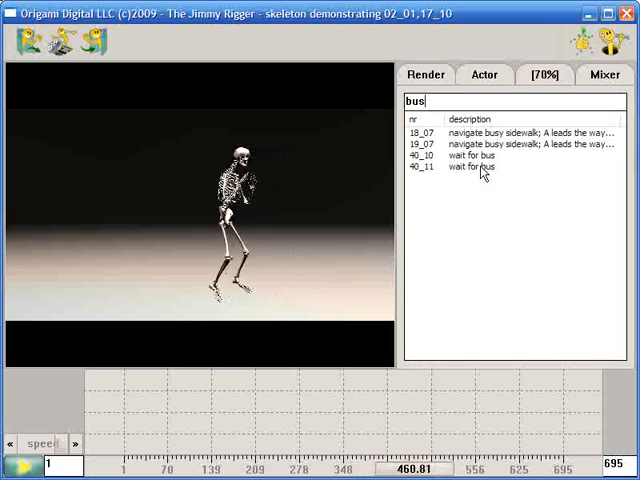
left_click(490, 168)
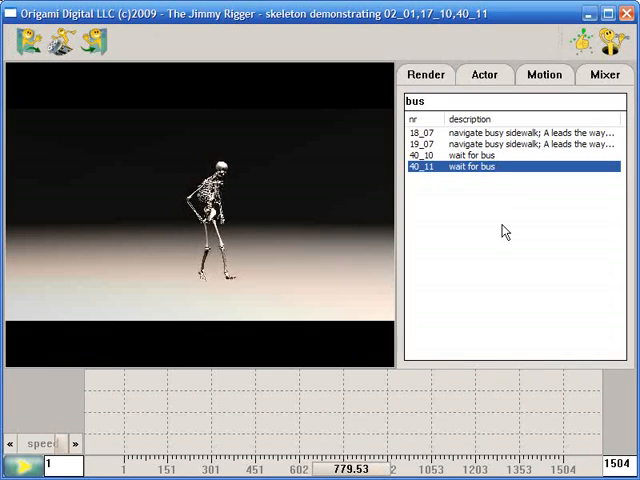
Set render quality to high (ATI) in the render settings.
left_click(426, 73)
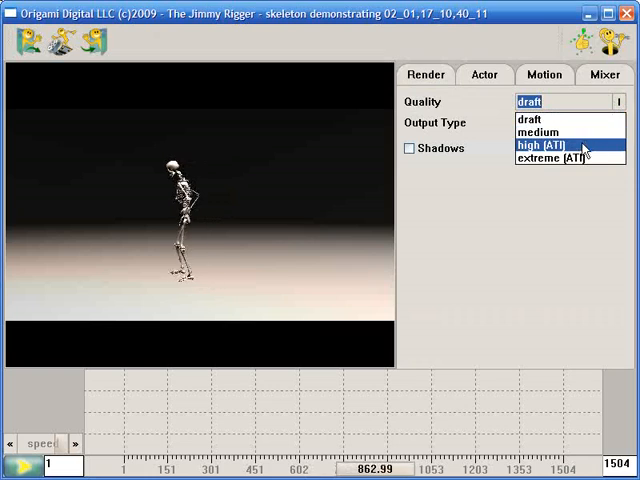
left_click(550, 144)
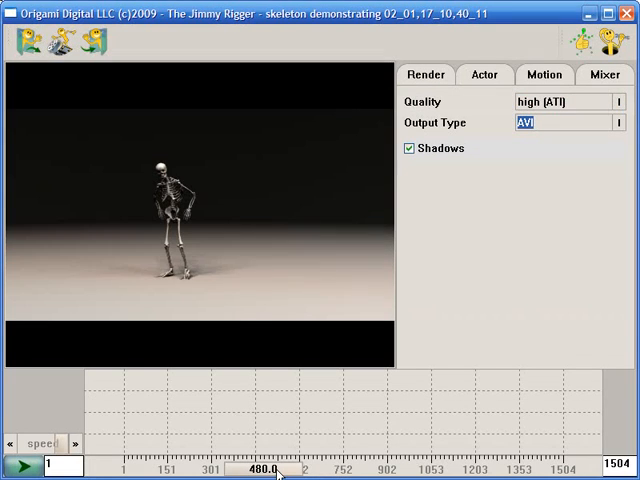